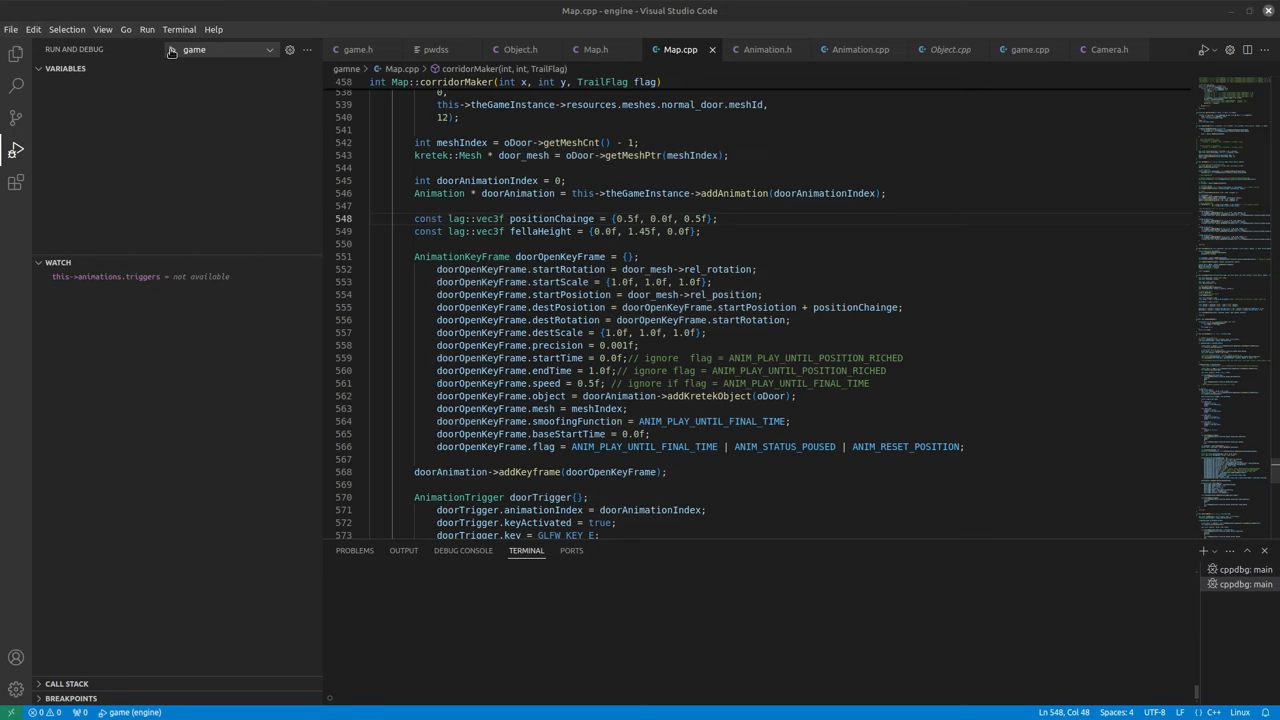
Start debugging the game target to open the Kretek Test window with the door
click(174, 50)
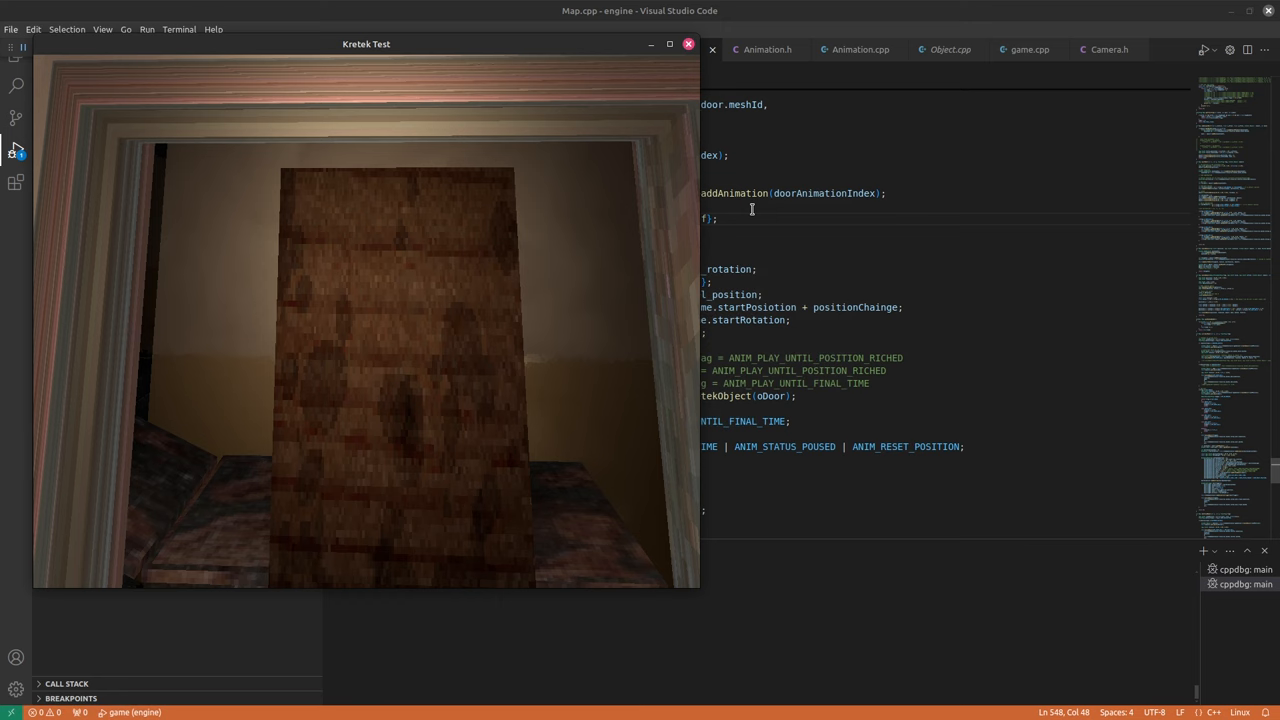
mouse_move(558, 238)
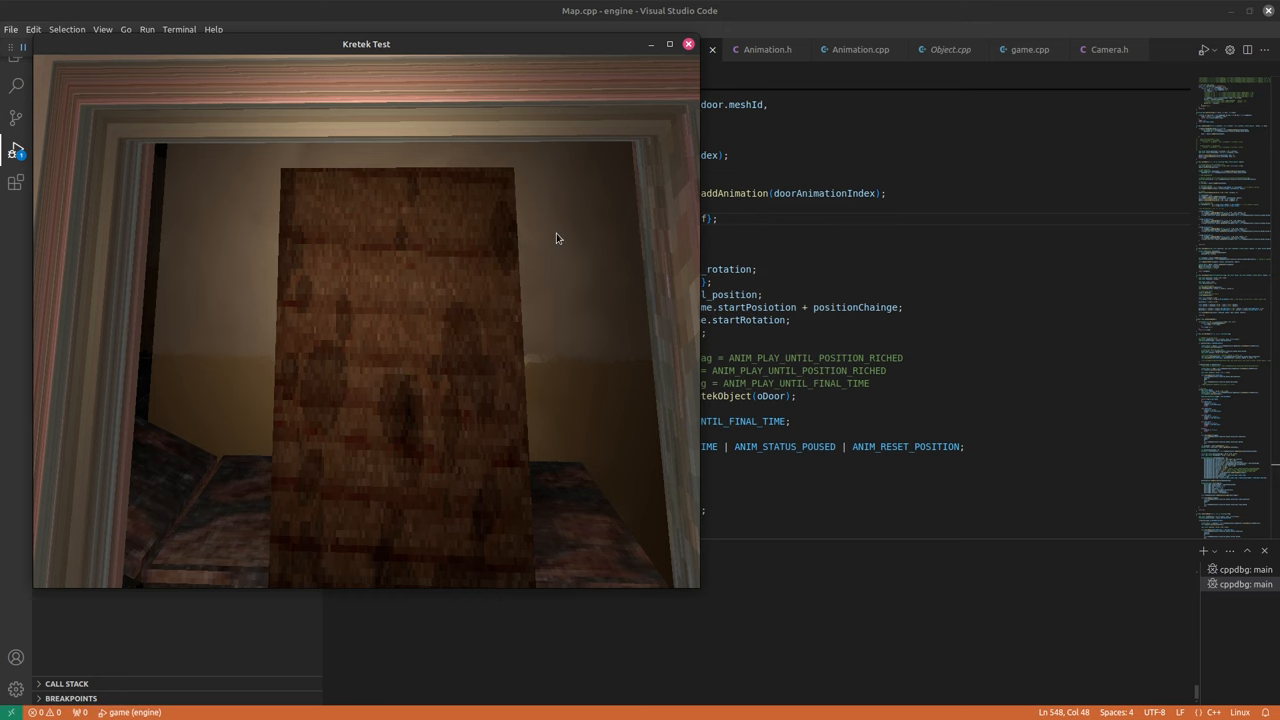
Add a const lag::vec3f rotationChange to the door's opening keyframe and rerun the game
click(686, 44)
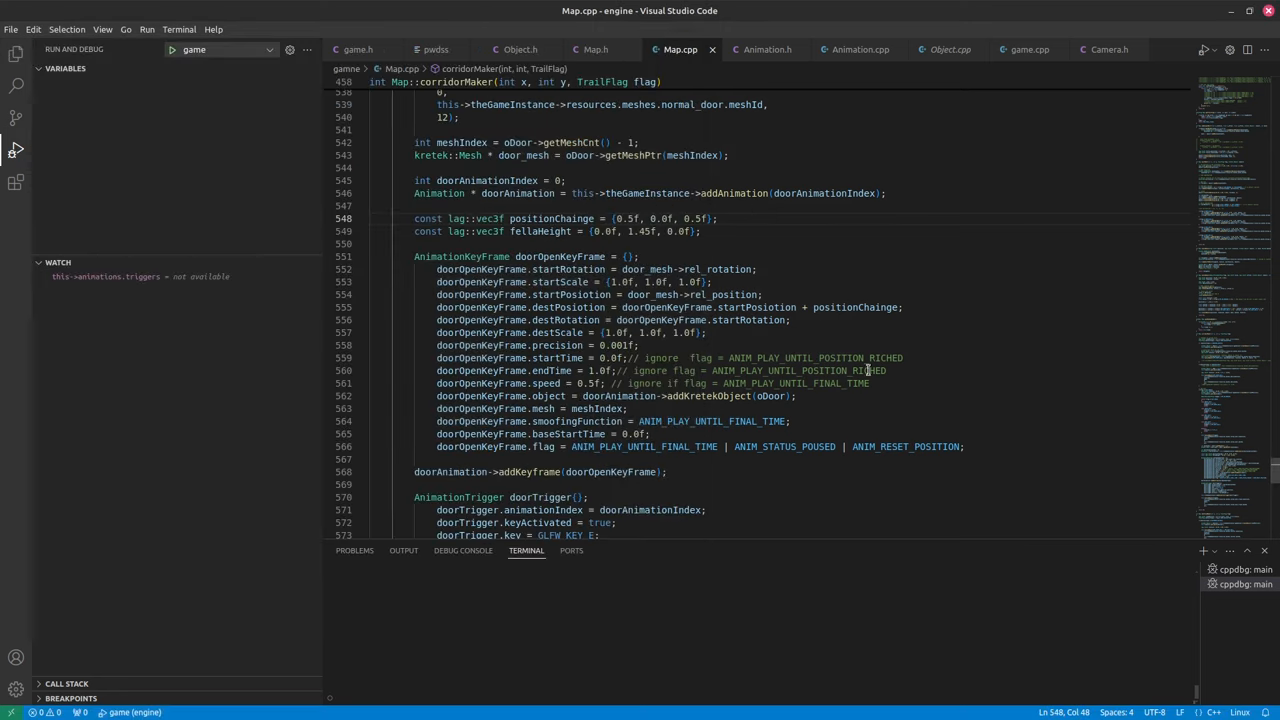
click(710, 218)
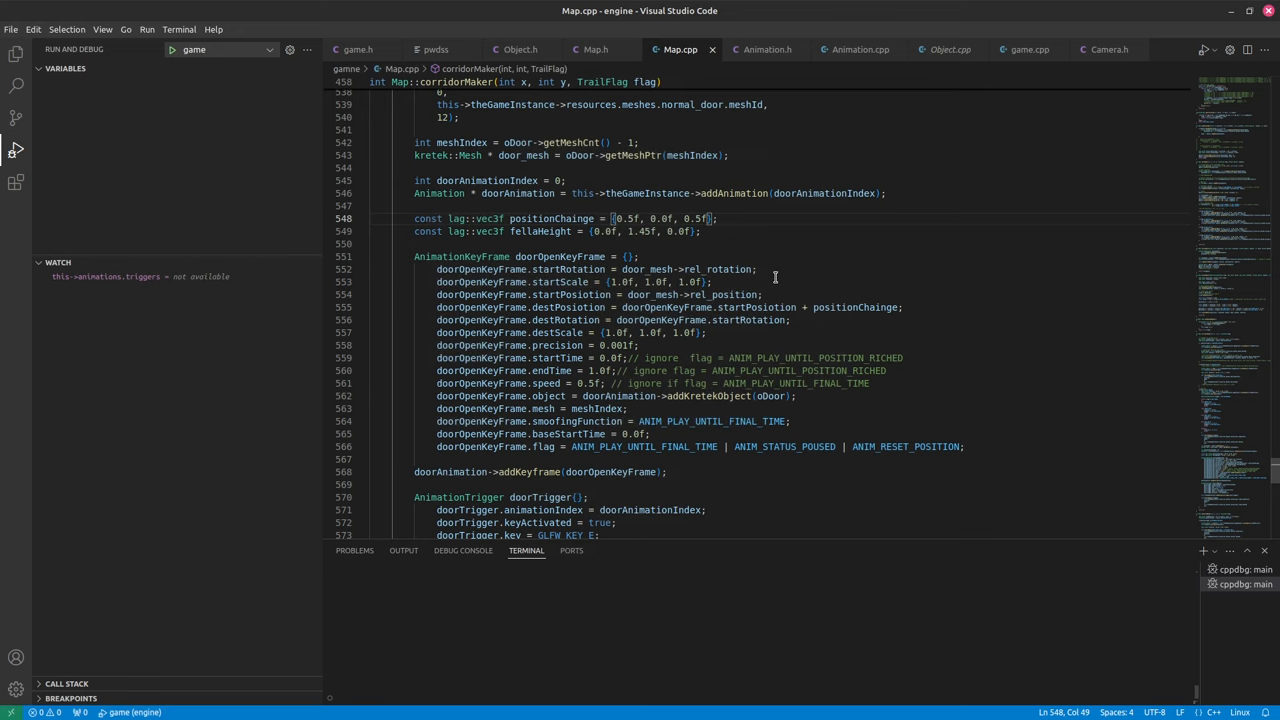
mouse_move(788, 370)
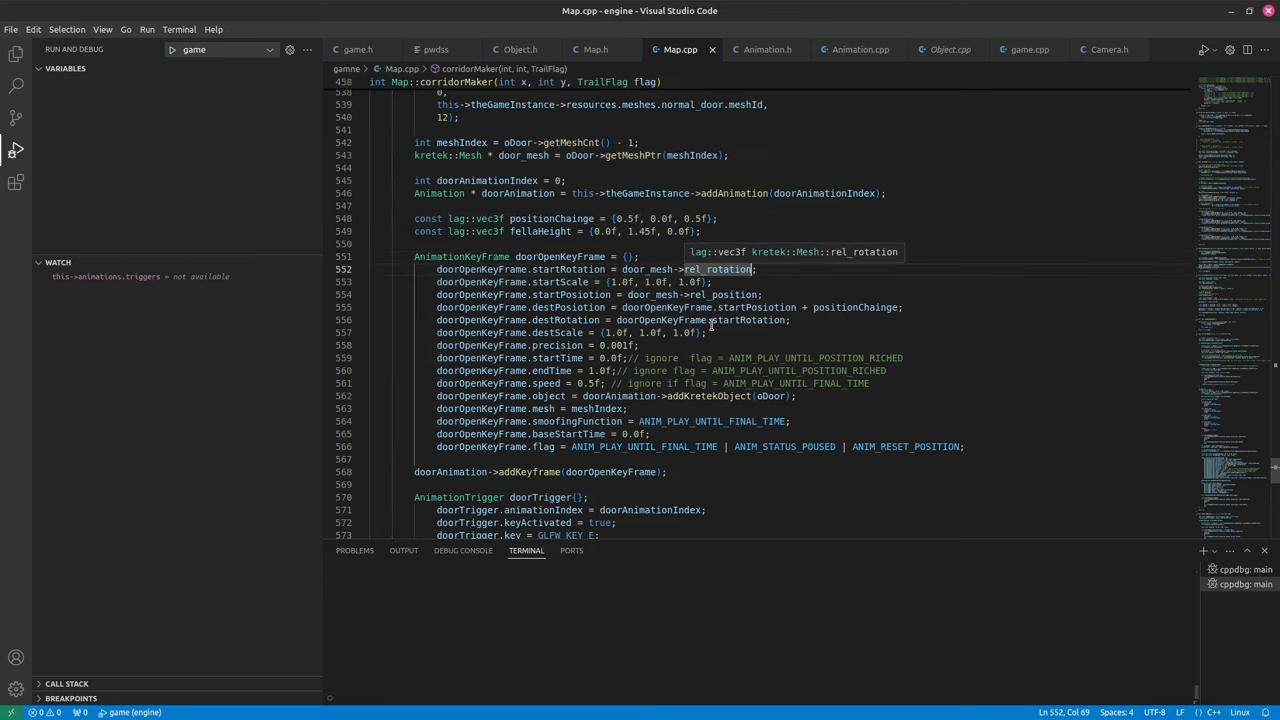
text(const lag::vec3f rotationChain)
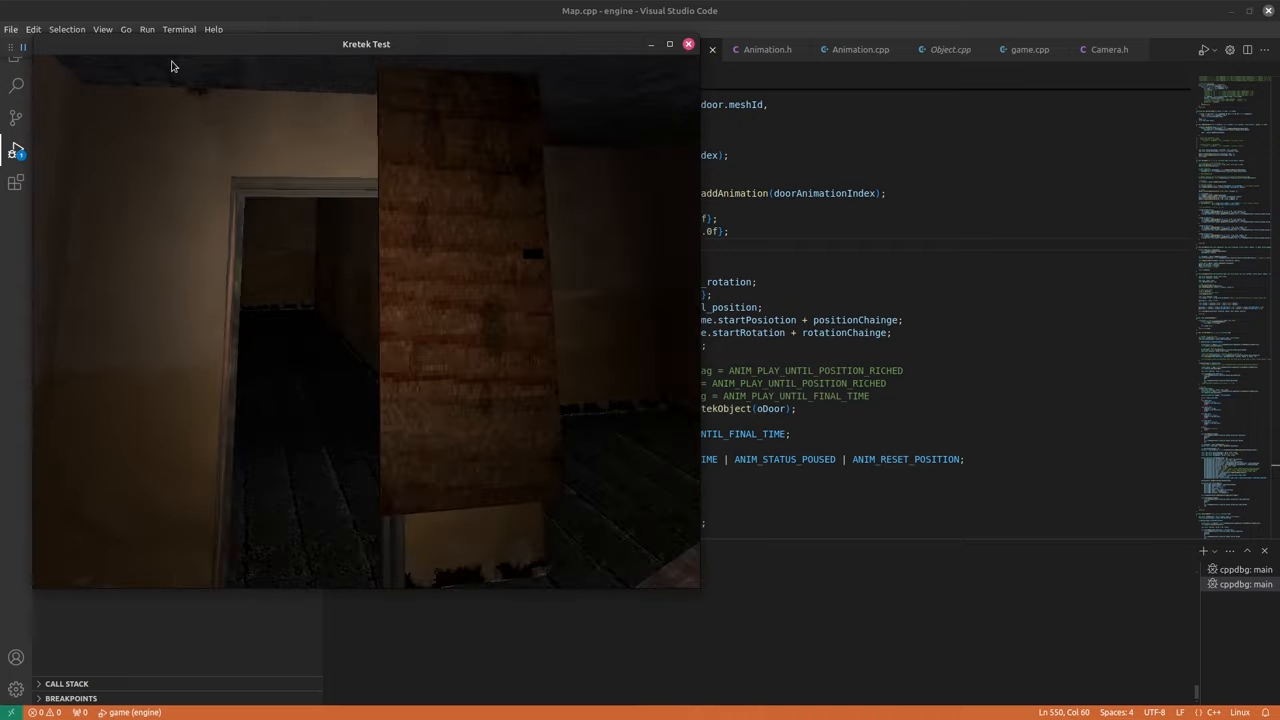
click(688, 44)
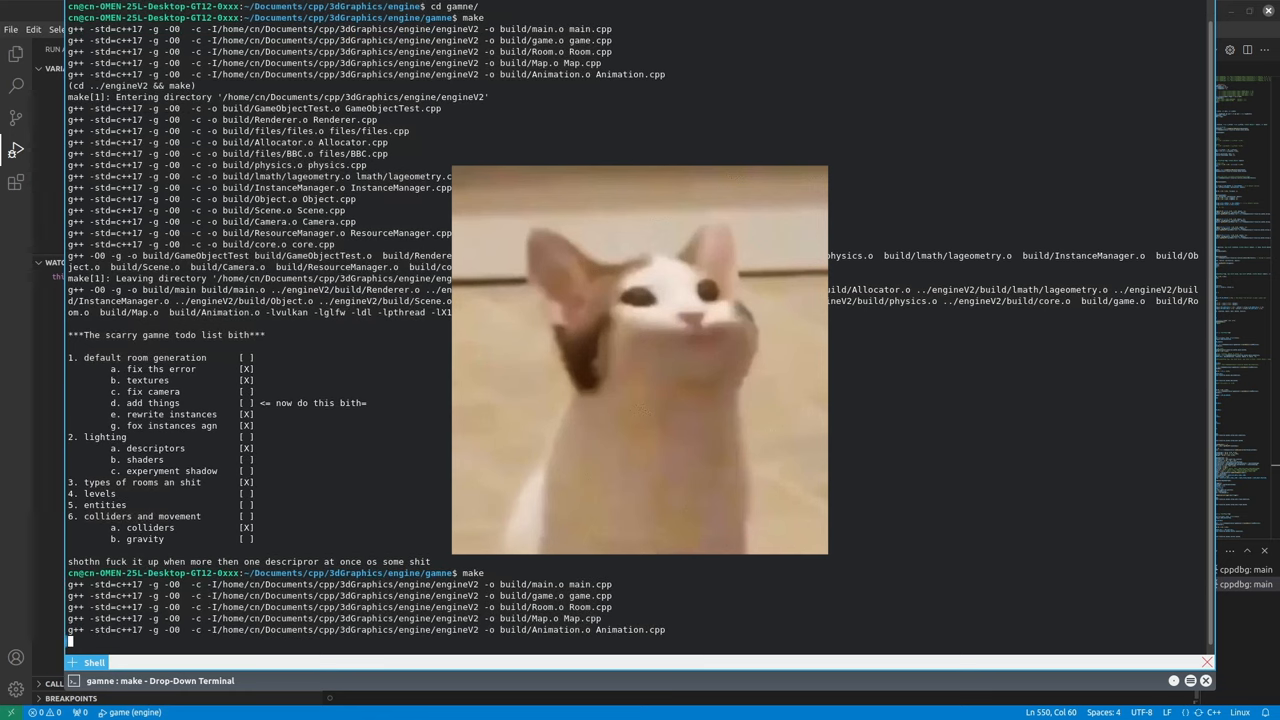
Scroll the Guake terminal output from rebuilding and running the game
scroll(down, 3)
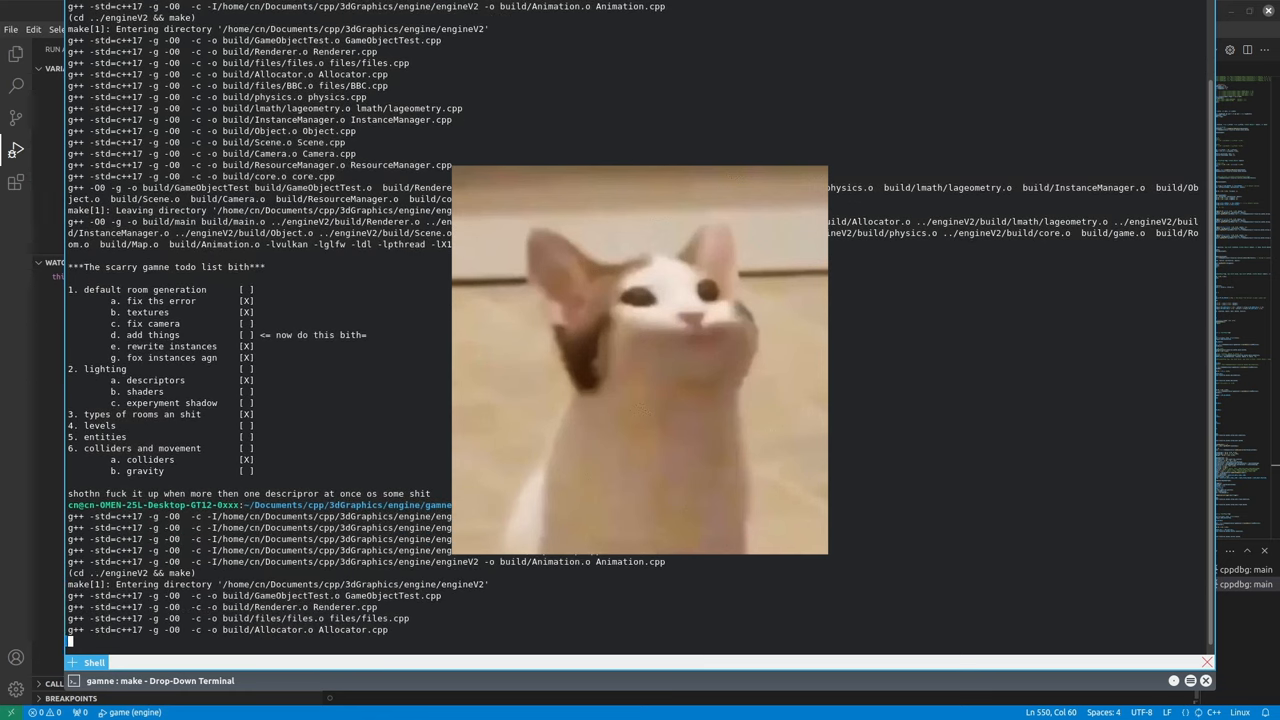
scroll(down, 3)
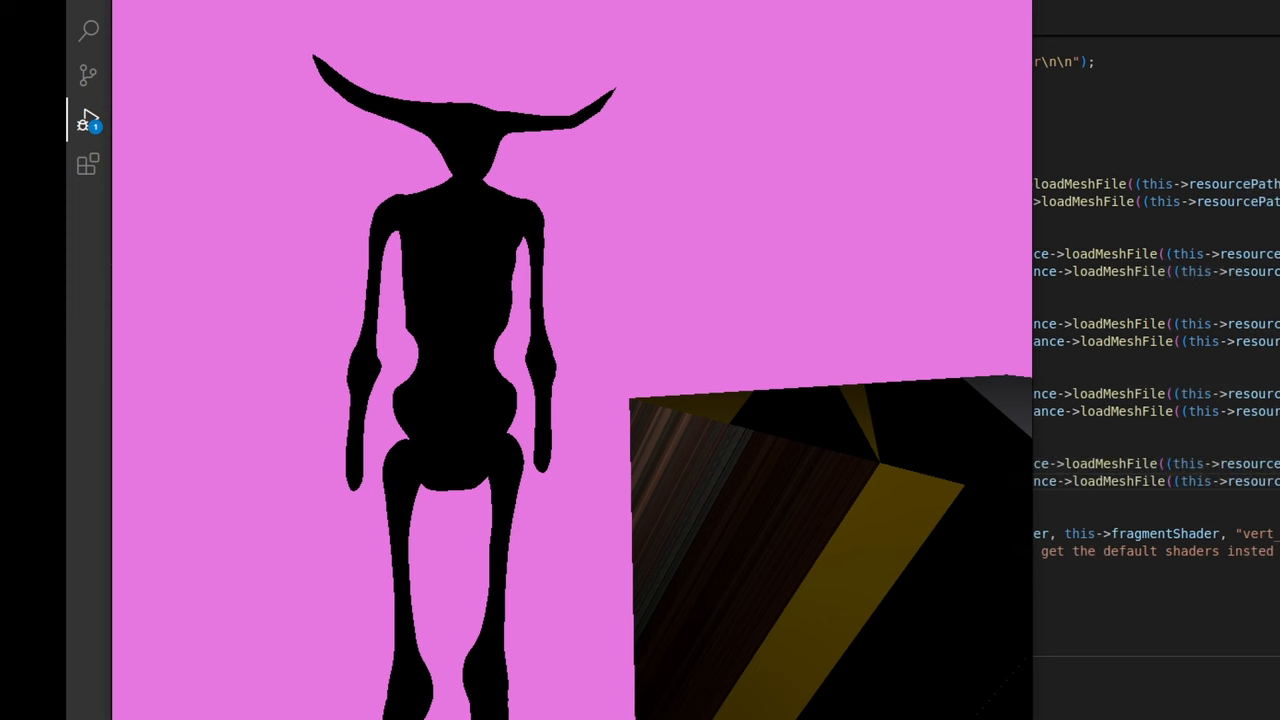
mouse_move(896, 506)
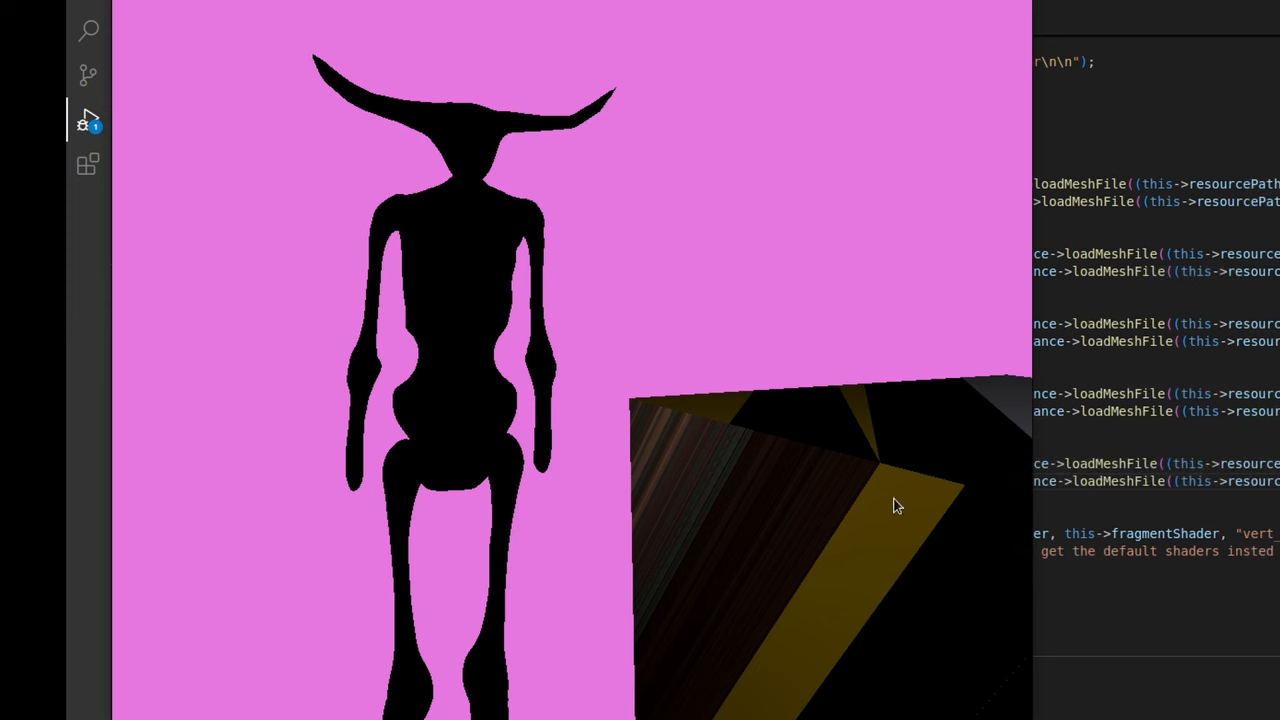